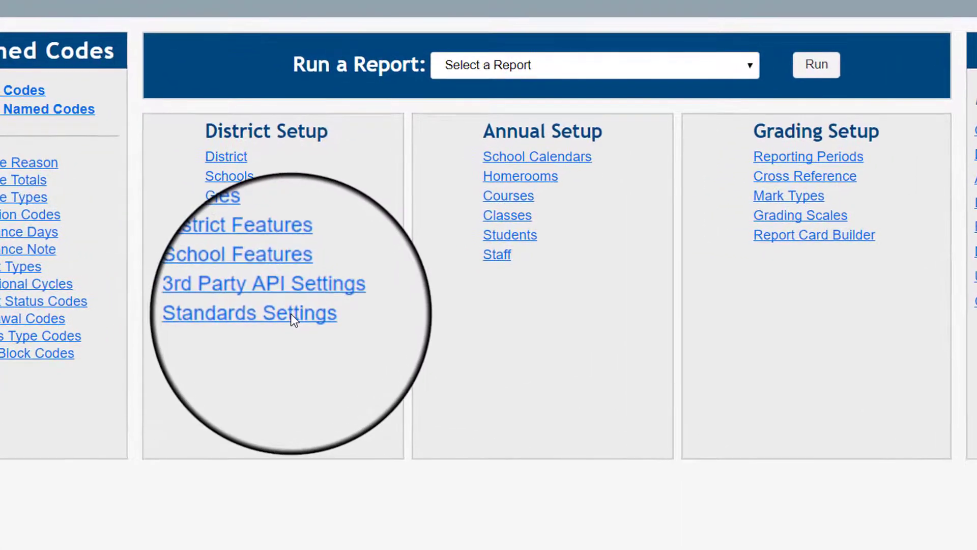
Go to the district's Standards Settings page from District Setup
click(248, 312)
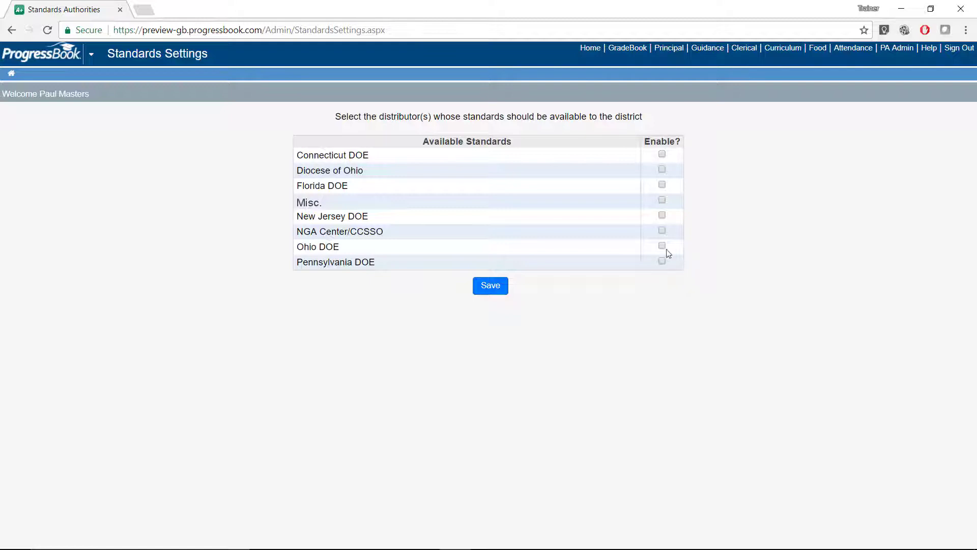
Enable the NGA Center/CCSSO and Ohio DOE standards distributors and save the settings
click(661, 230)
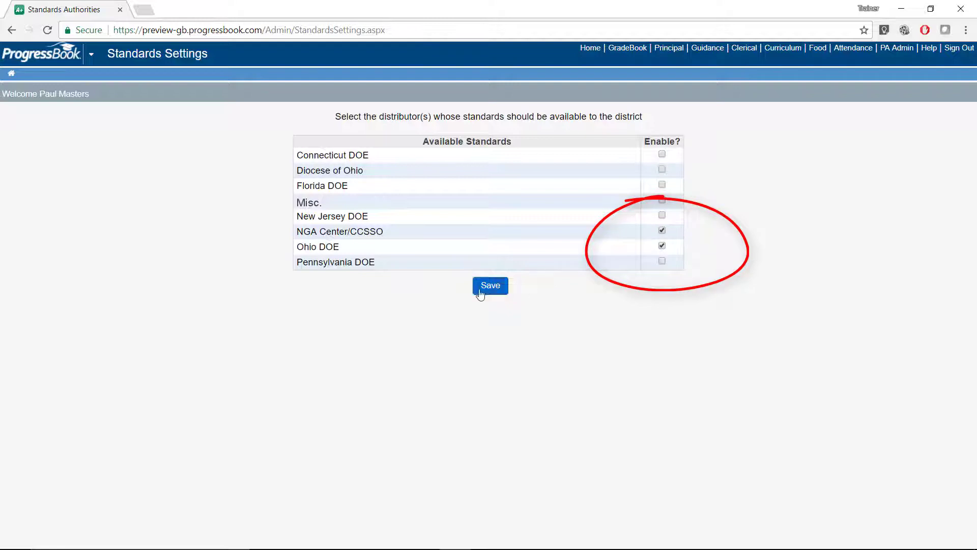
click(489, 285)
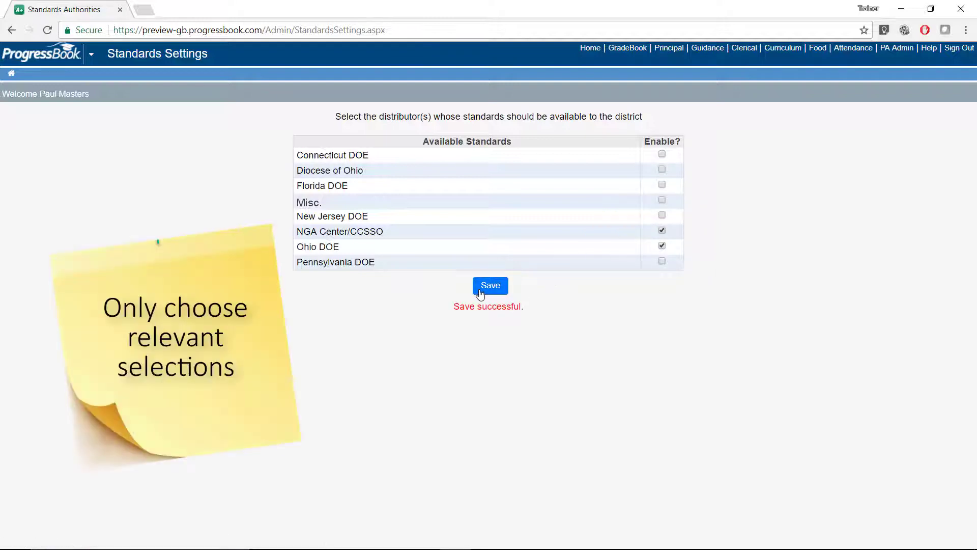